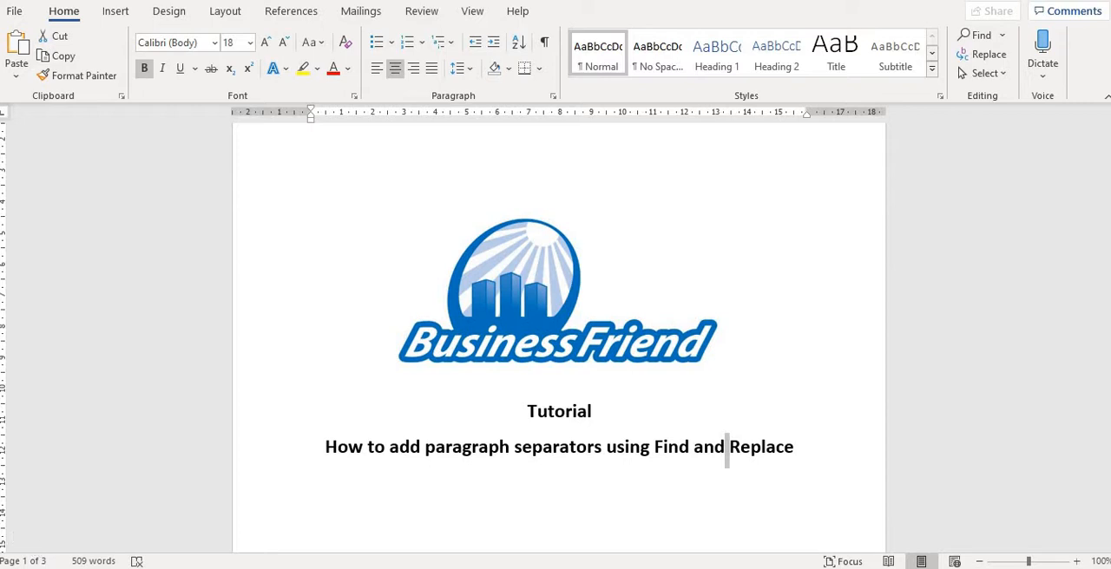
# - Scroll past the title page to the Oral History Transcription page
pyautogui.scroll(-3)
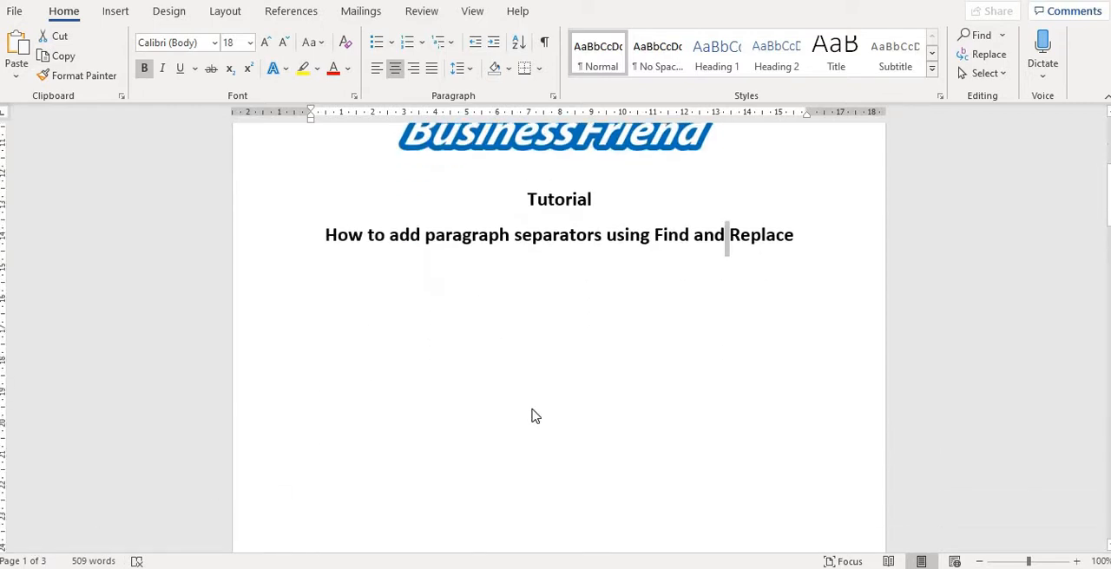
pyautogui.scroll(-3)
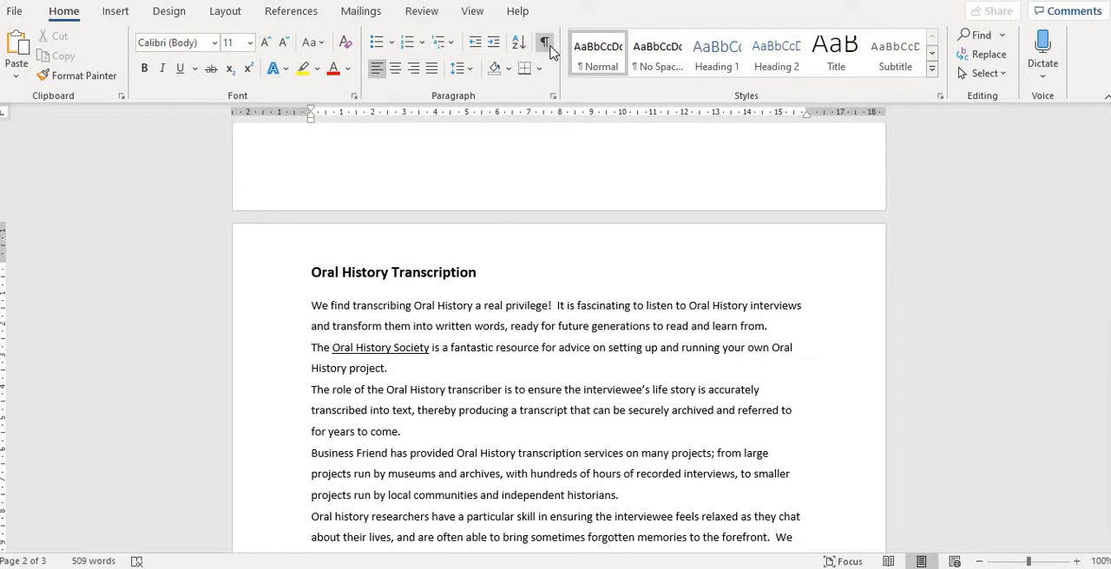
pyautogui.click(545, 42)
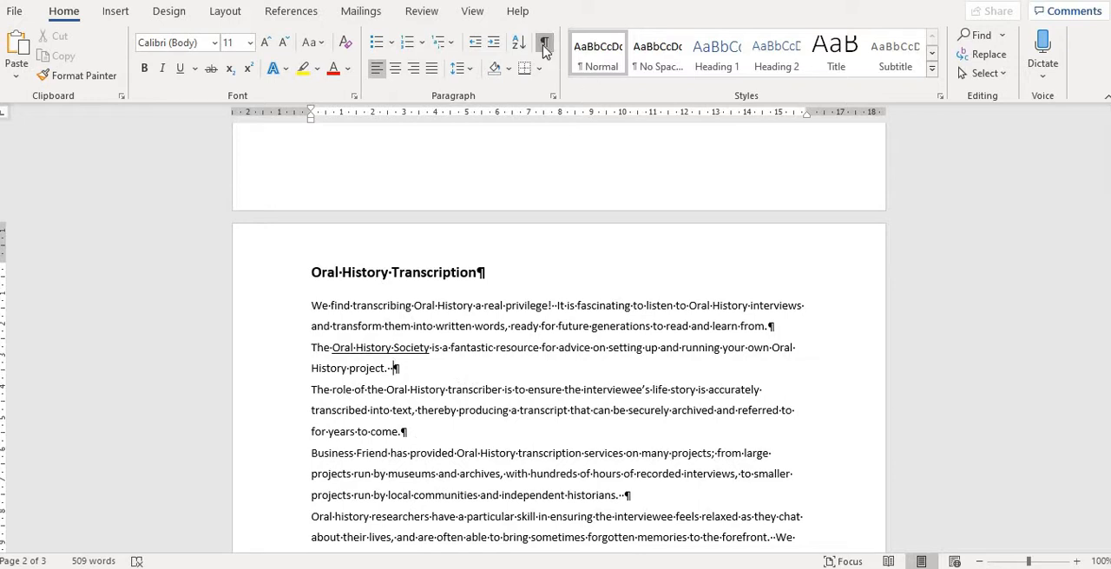
pyautogui.click(545, 42)
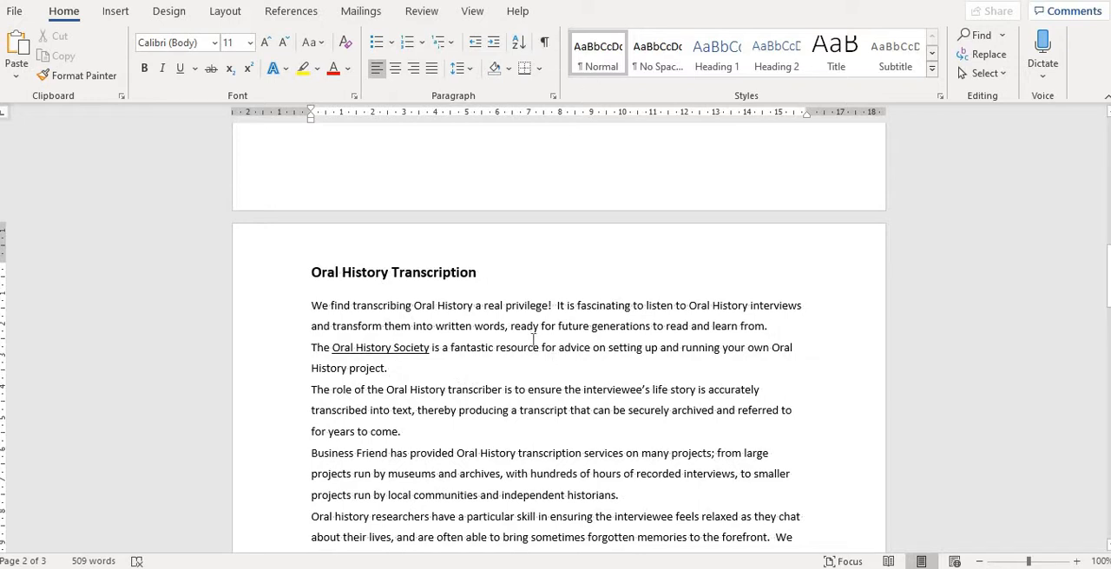
pyautogui.click(392, 368)
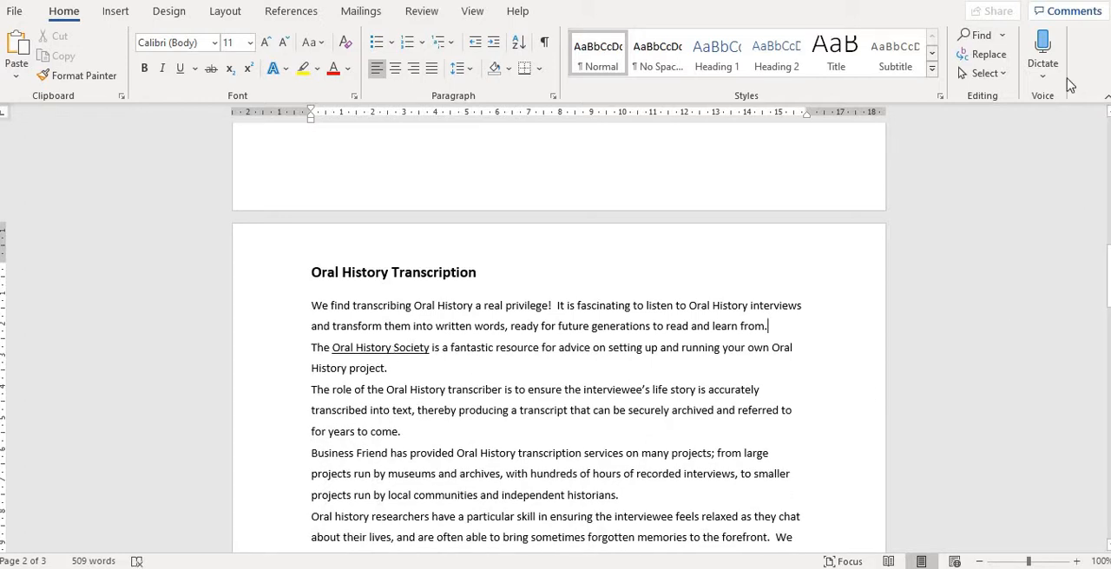
# - Set the Find what term to the paragraph mark ^p via the Special list in Find and Replace
pyautogui.click(988, 53)
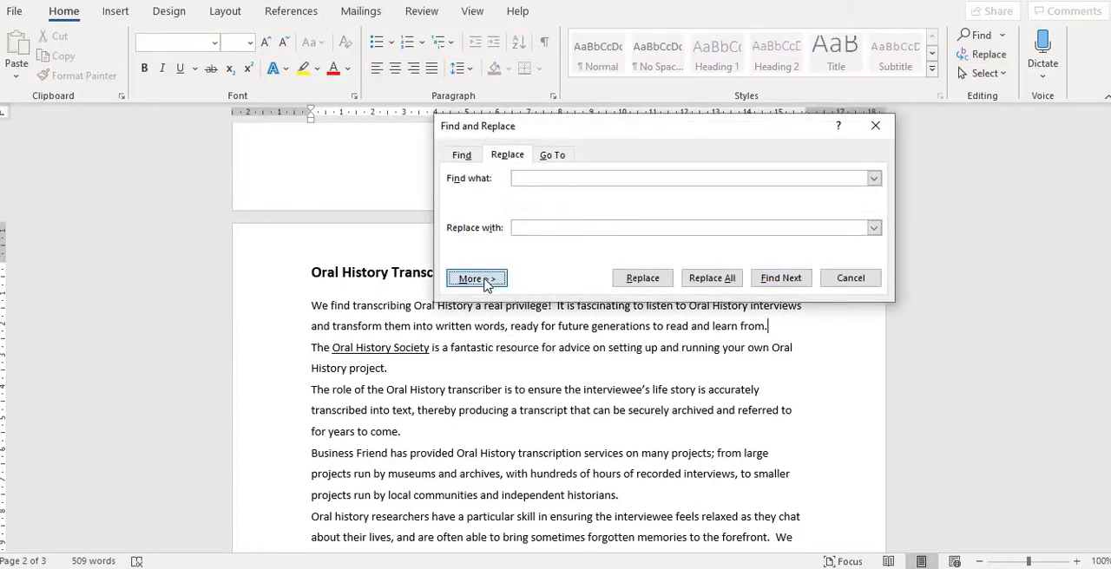
pyautogui.click(475, 278)
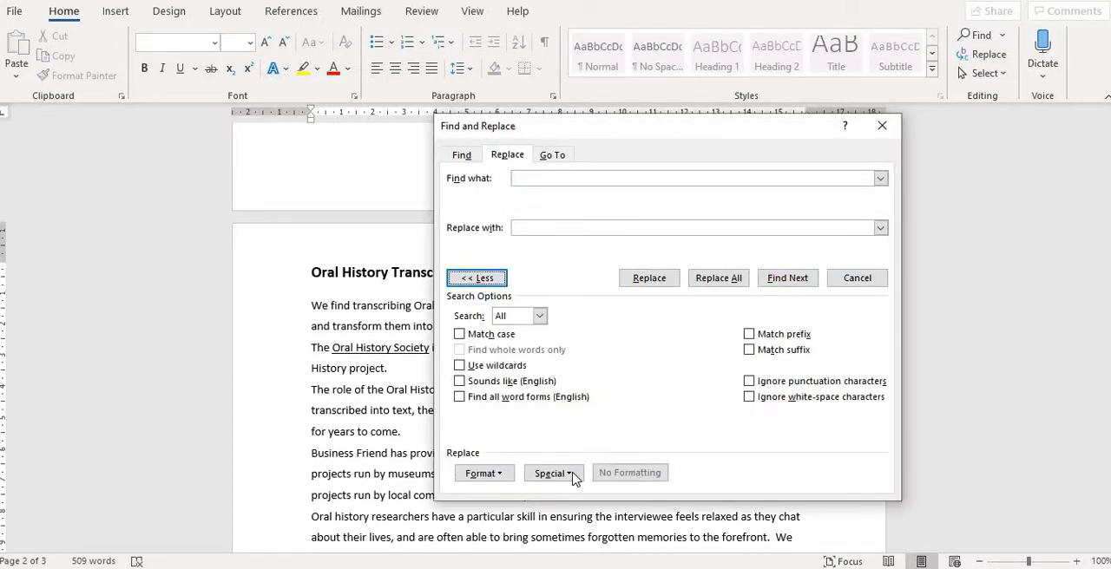
pyautogui.click(552, 472)
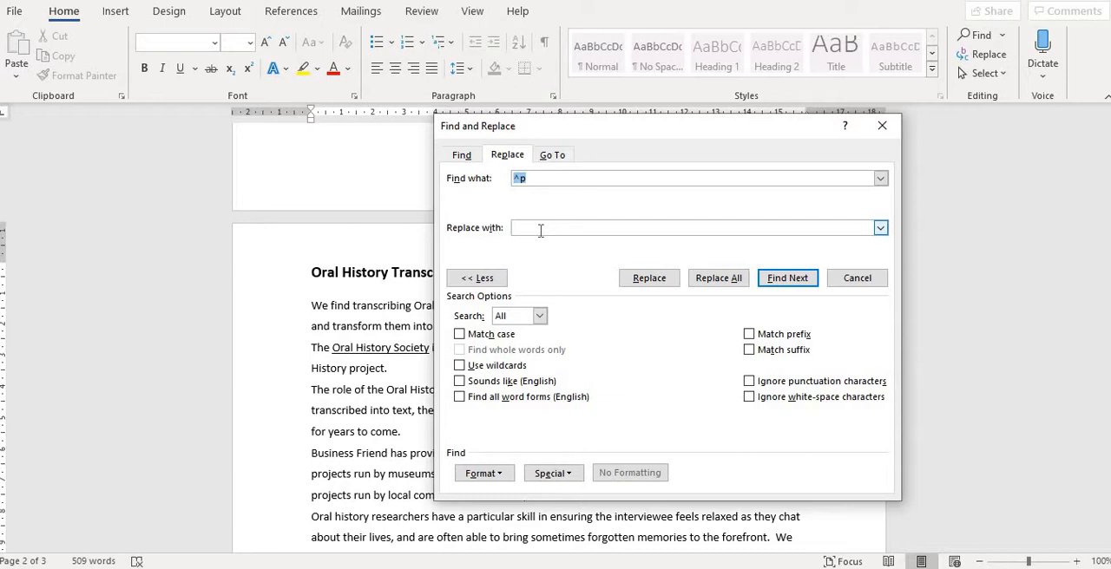
# - Replace every ^p with ^p^p across the document, making 30 replacements
pyautogui.write('^p^p')
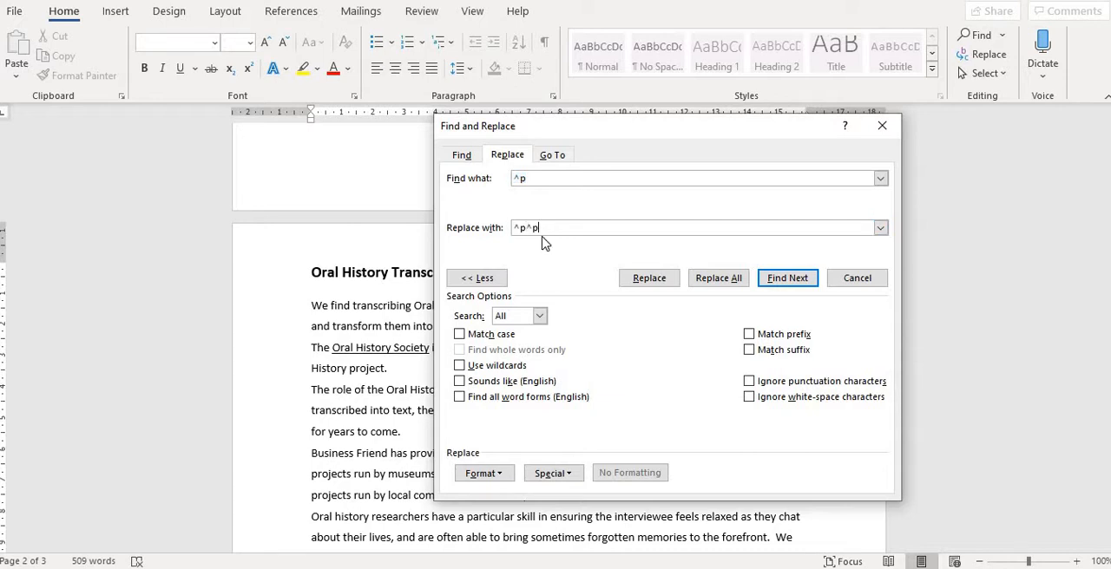
pyautogui.moveTo(586, 370)
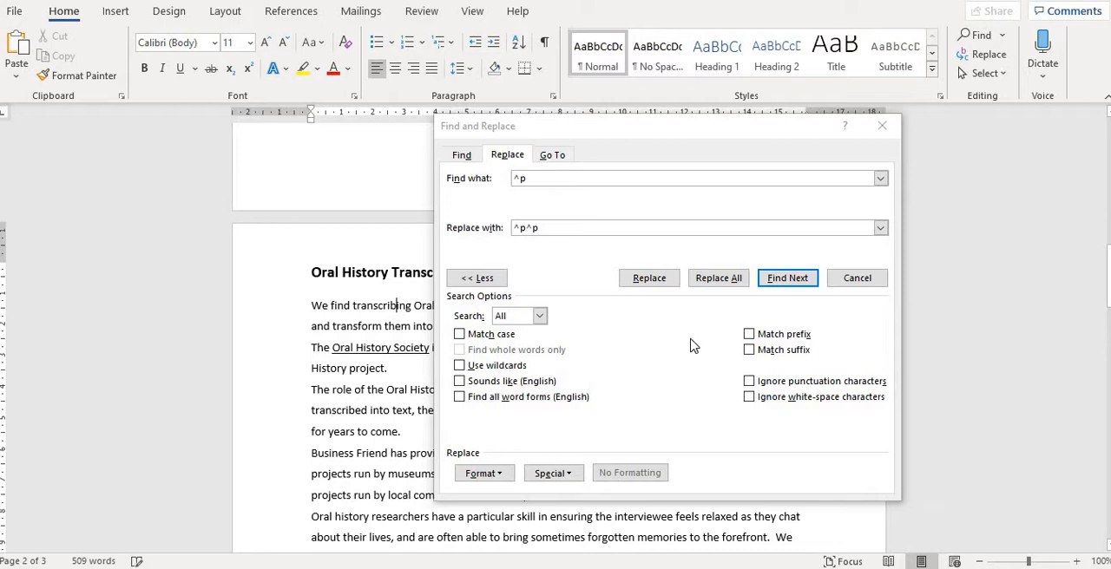
pyautogui.click(719, 278)
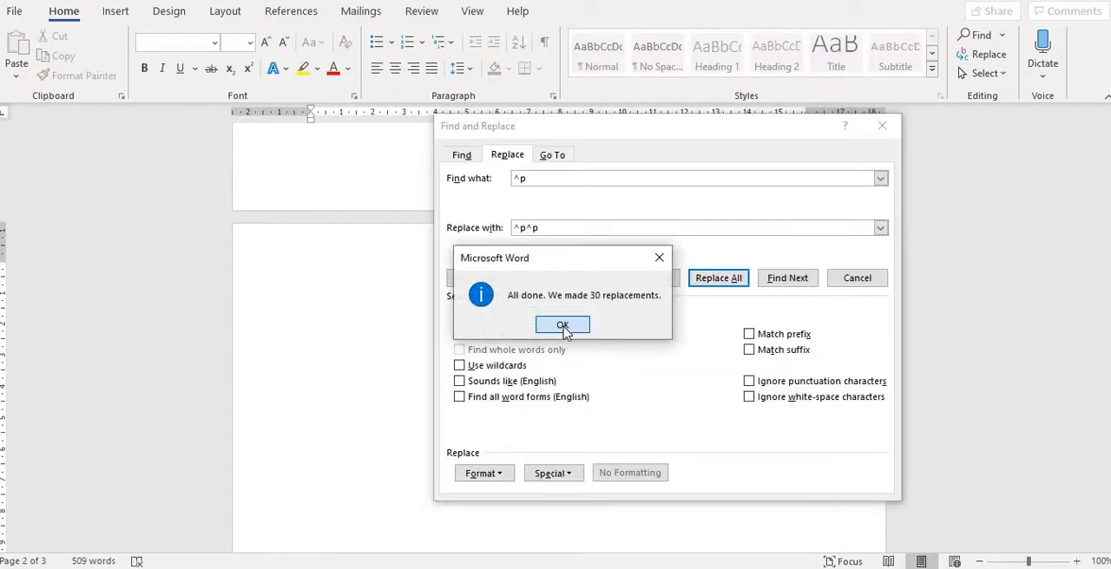
pyautogui.click(562, 325)
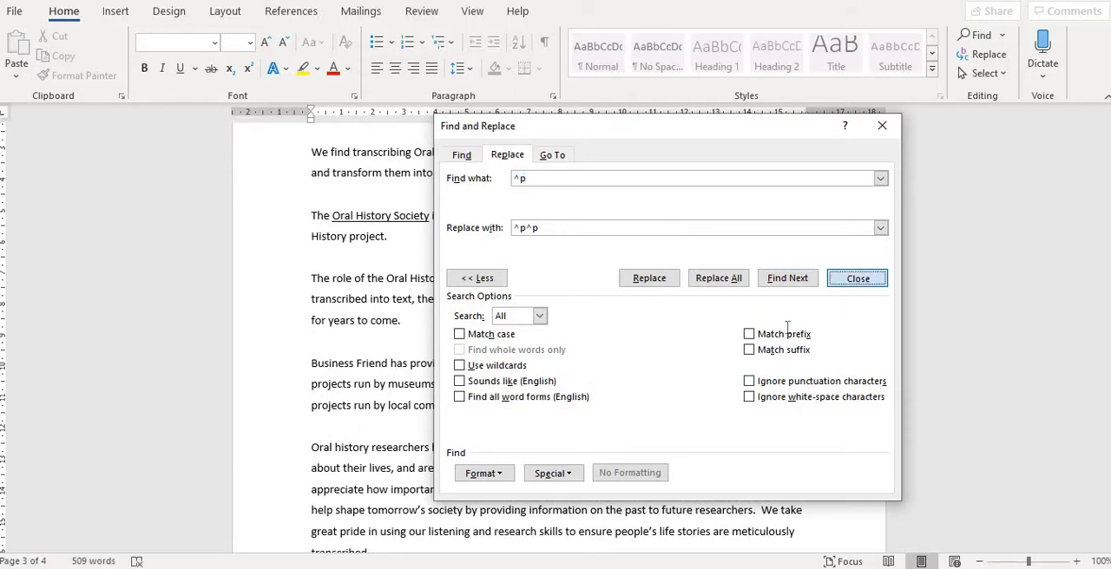
# - Close Find and Replace and briefly show paragraph marks to confirm a blank paragraph follows each one
pyautogui.click(858, 277)
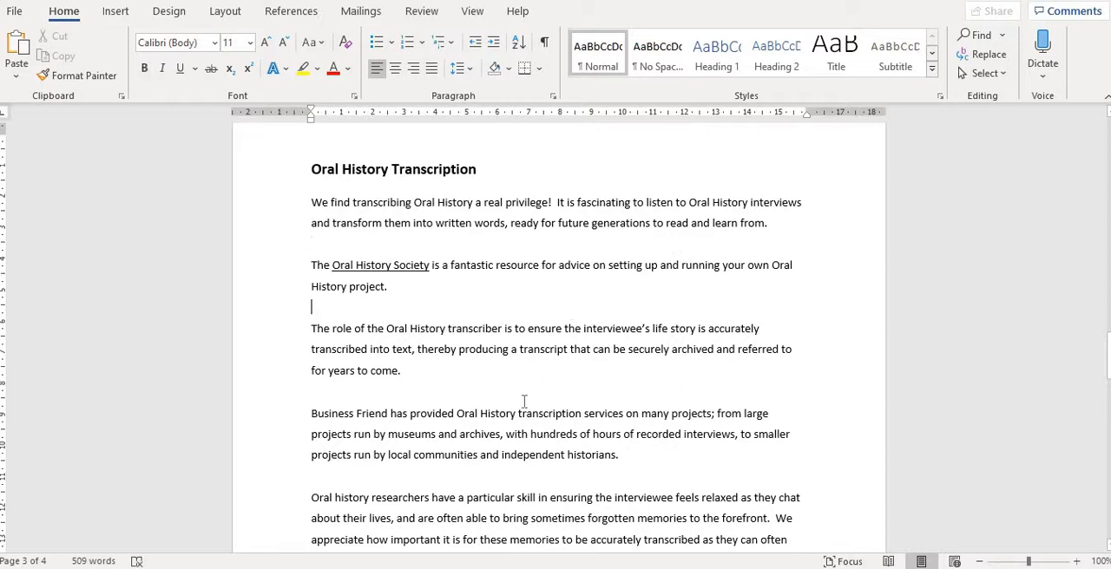
pyautogui.click(767, 223)
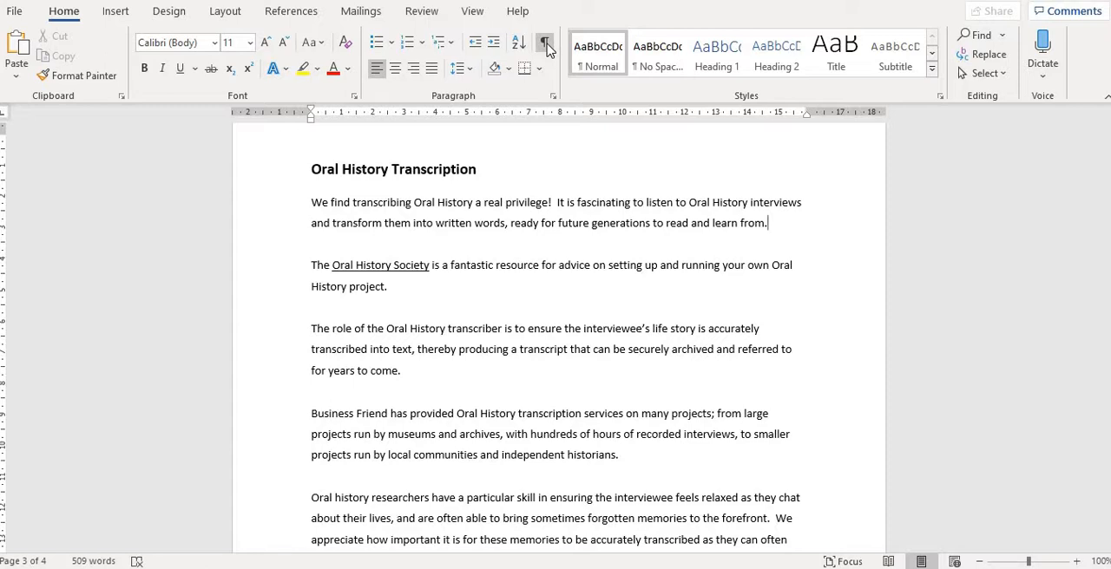
pyautogui.click(545, 42)
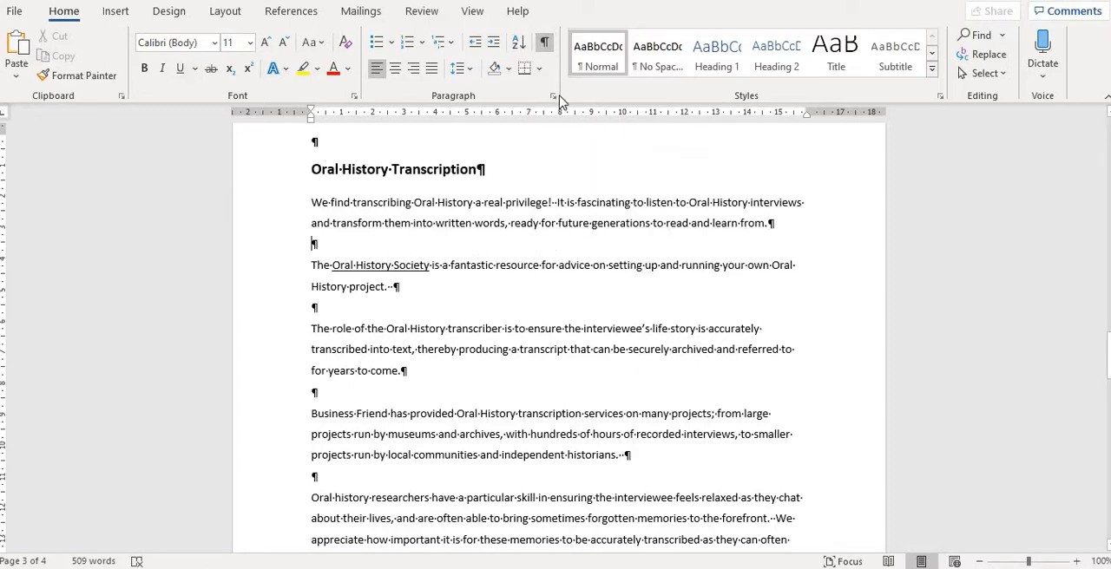
pyautogui.click(544, 42)
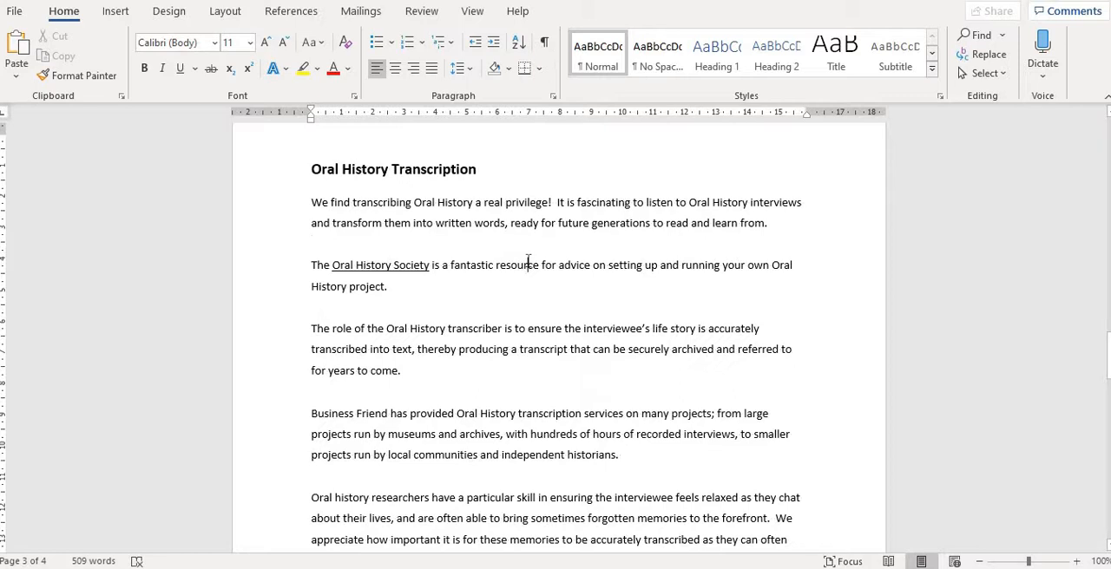